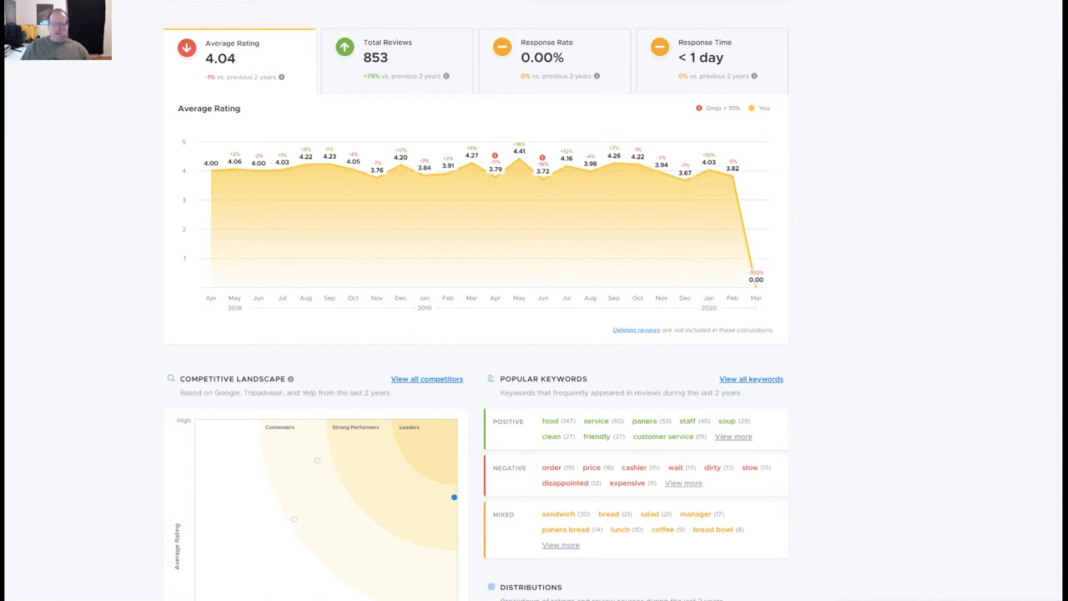
mouse_move(226, 186)
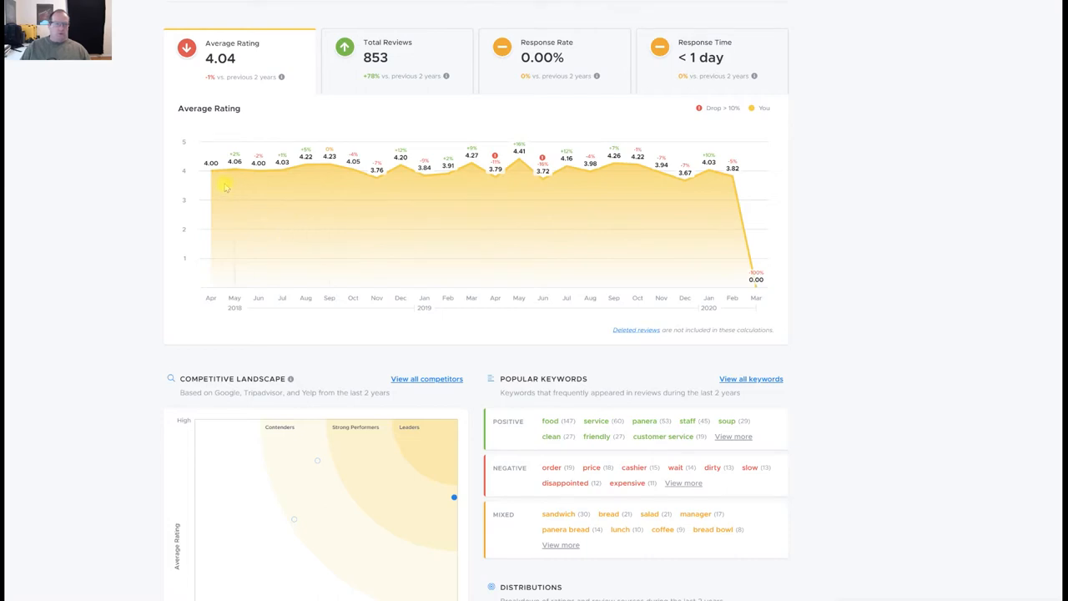
mouse_move(650, 192)
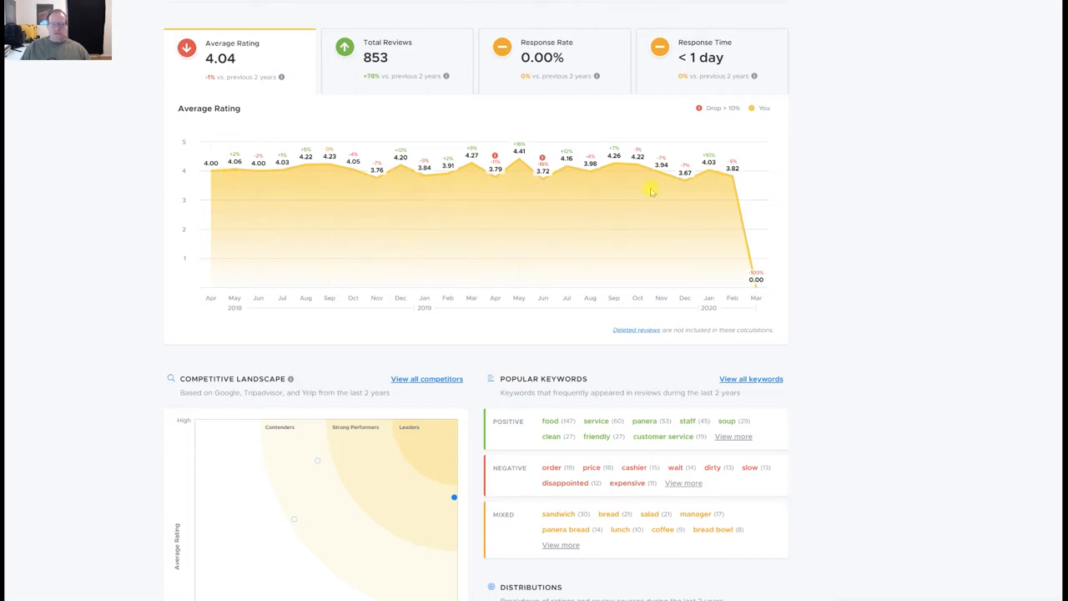
mouse_move(227, 180)
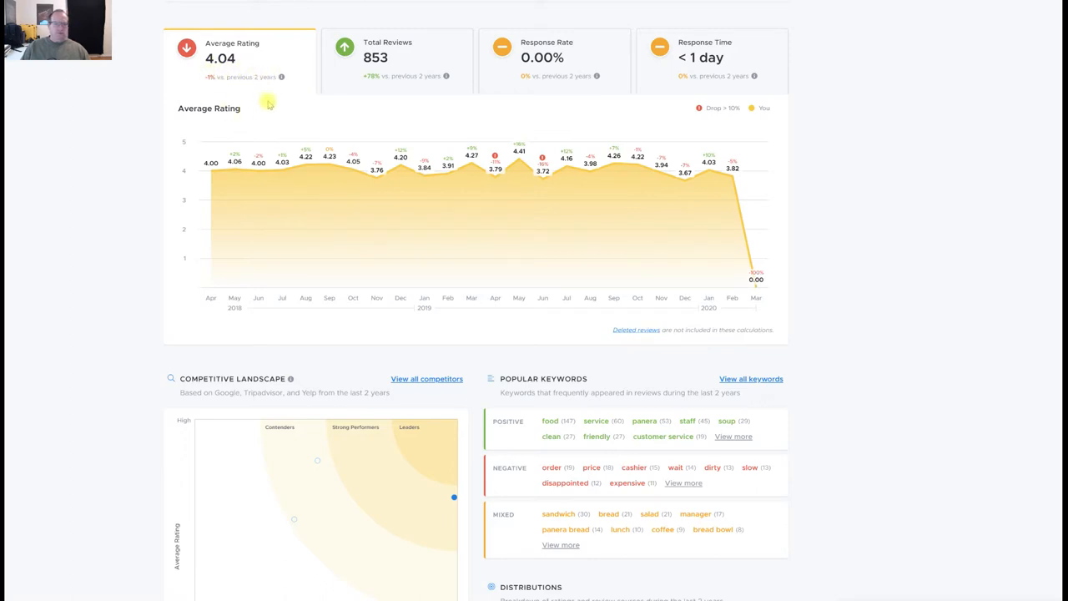
mouse_move(311, 130)
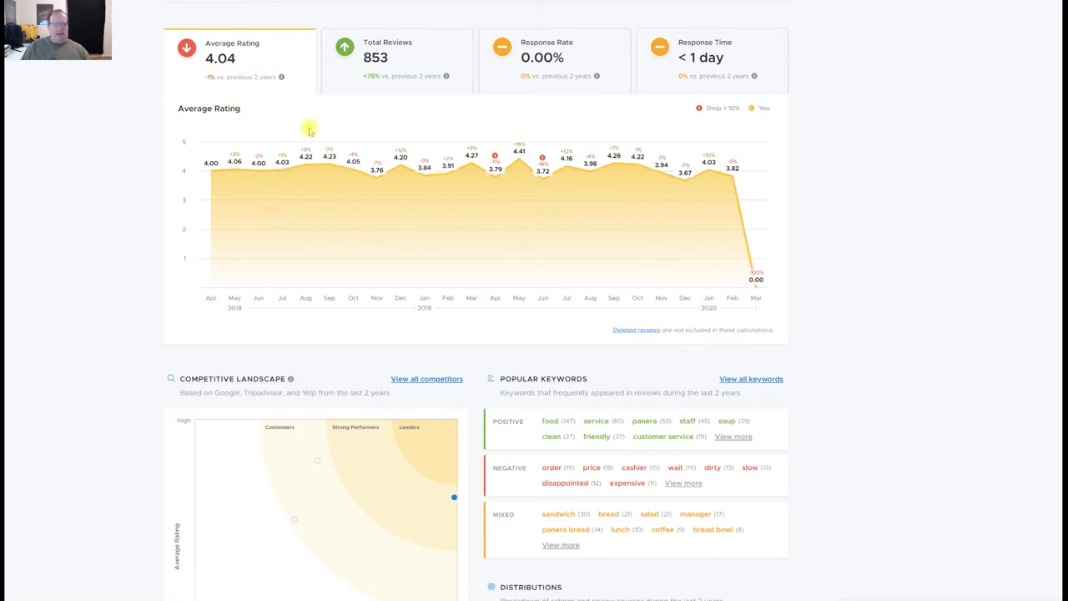
mouse_move(370, 135)
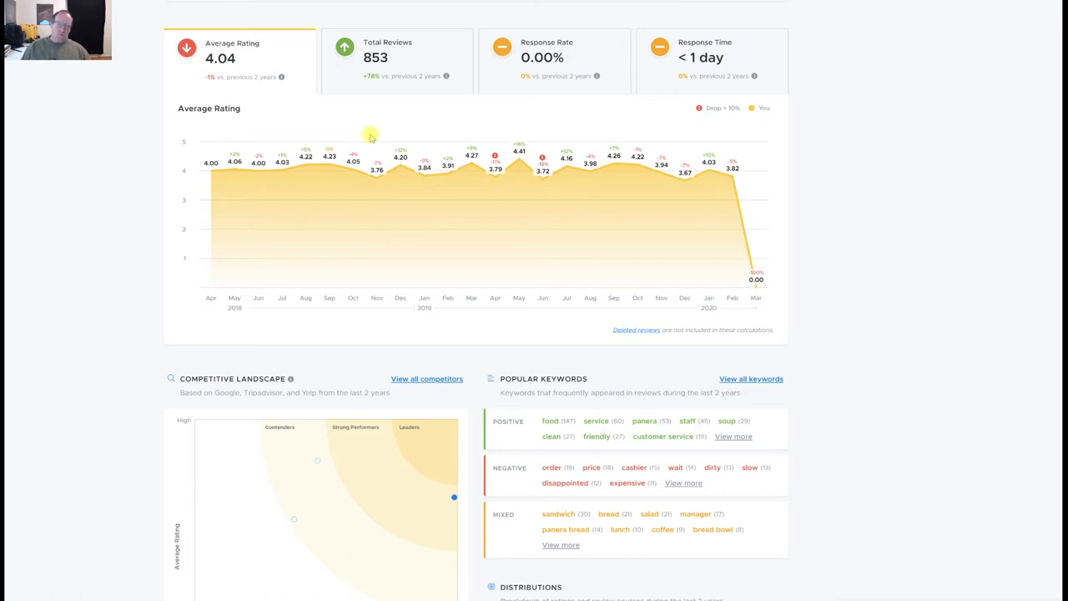
mouse_move(299, 137)
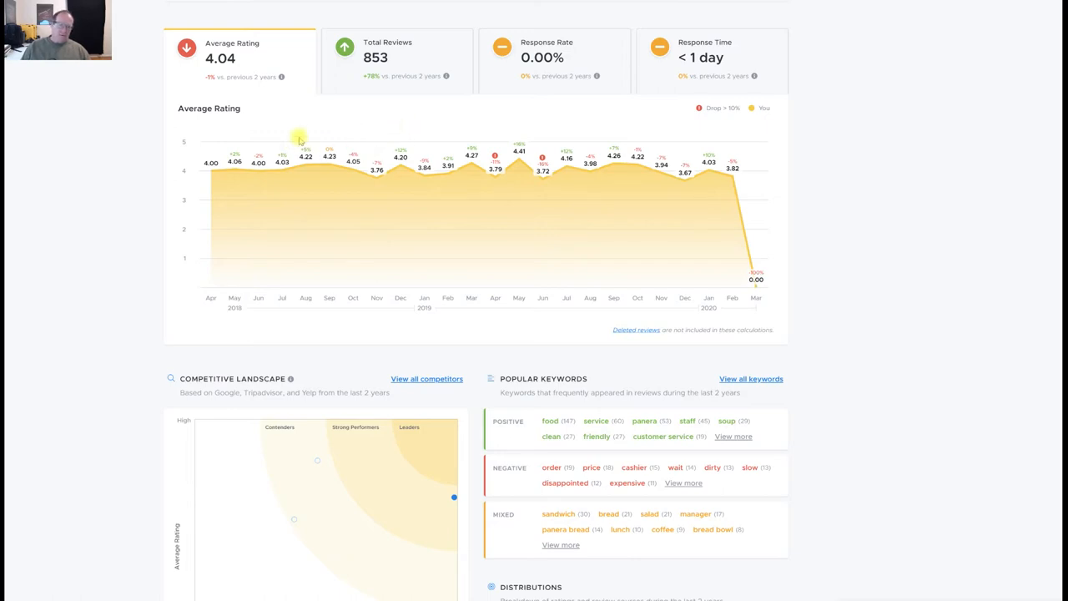
mouse_move(350, 155)
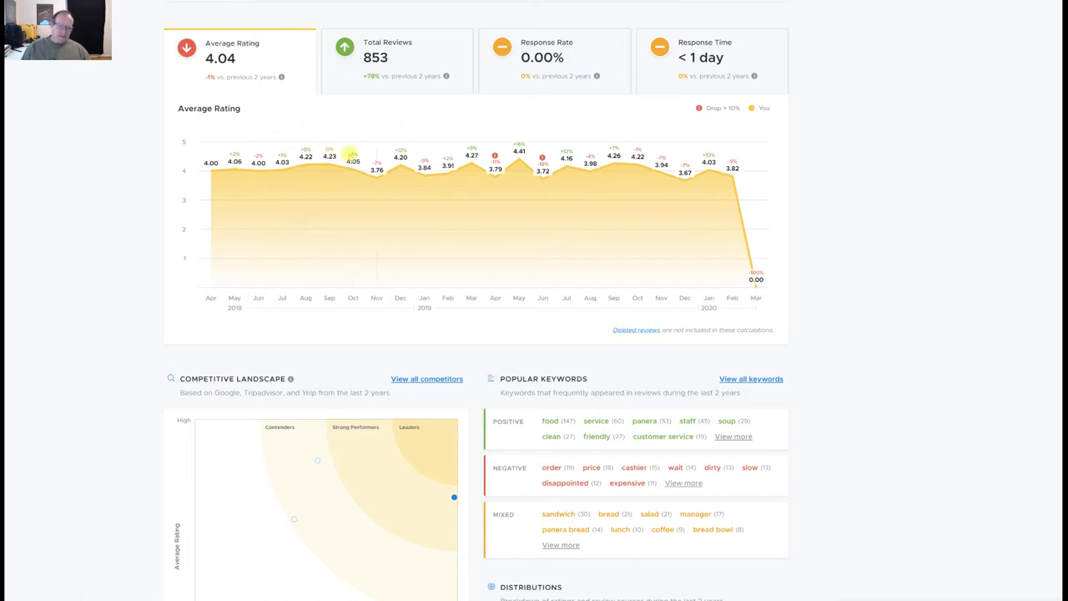
mouse_move(426, 137)
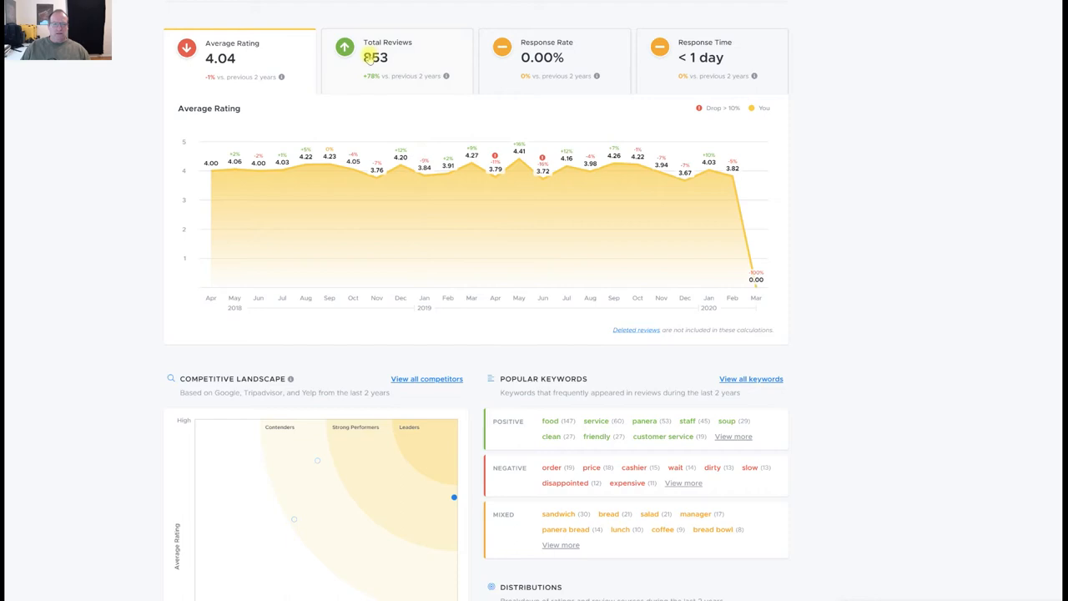
mouse_move(420, 91)
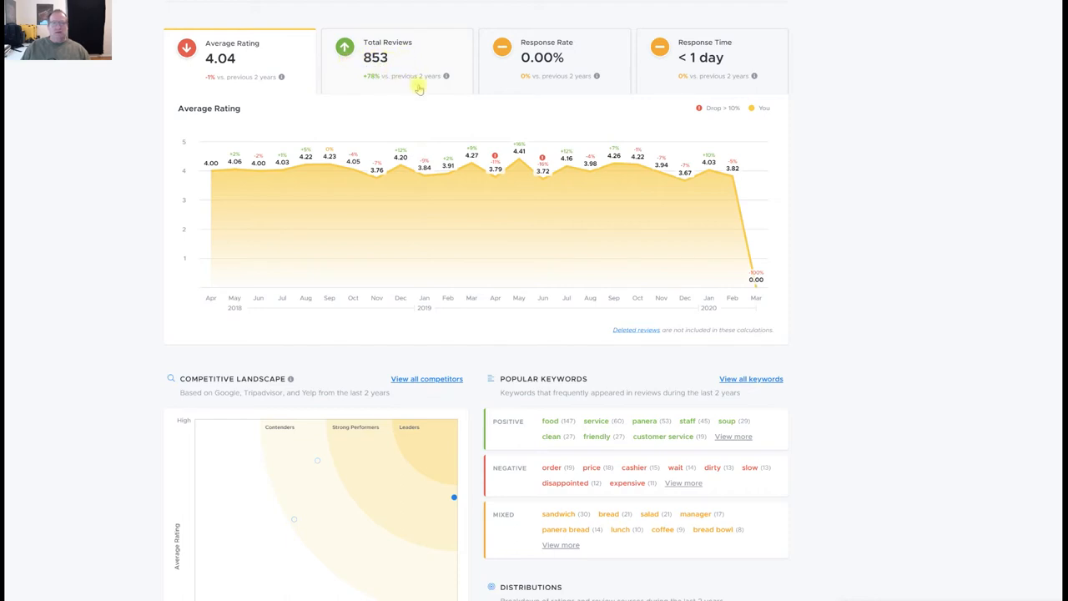
mouse_move(403, 124)
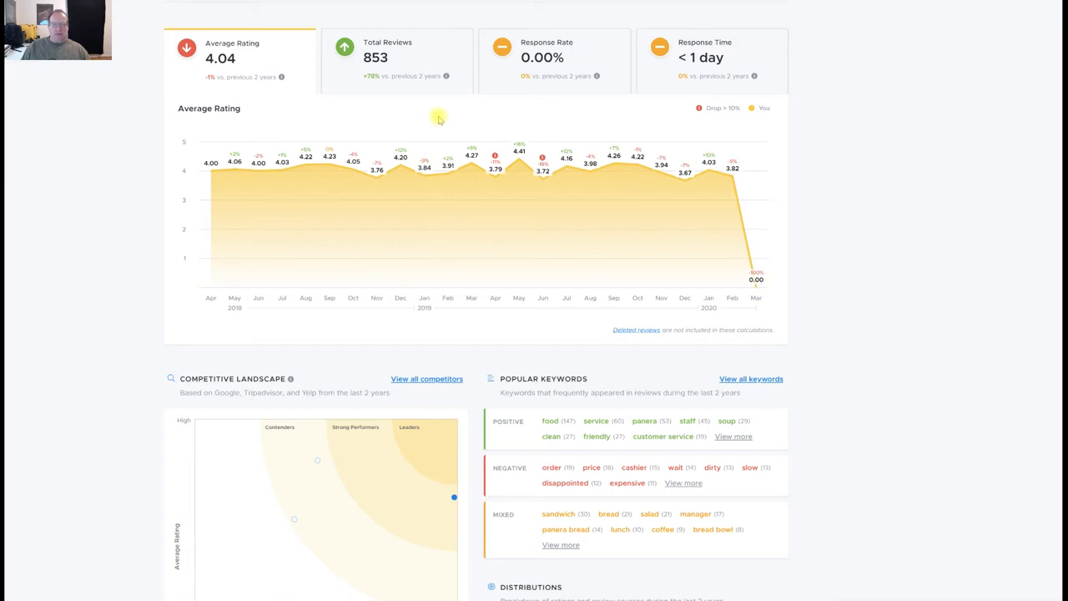
mouse_move(517, 181)
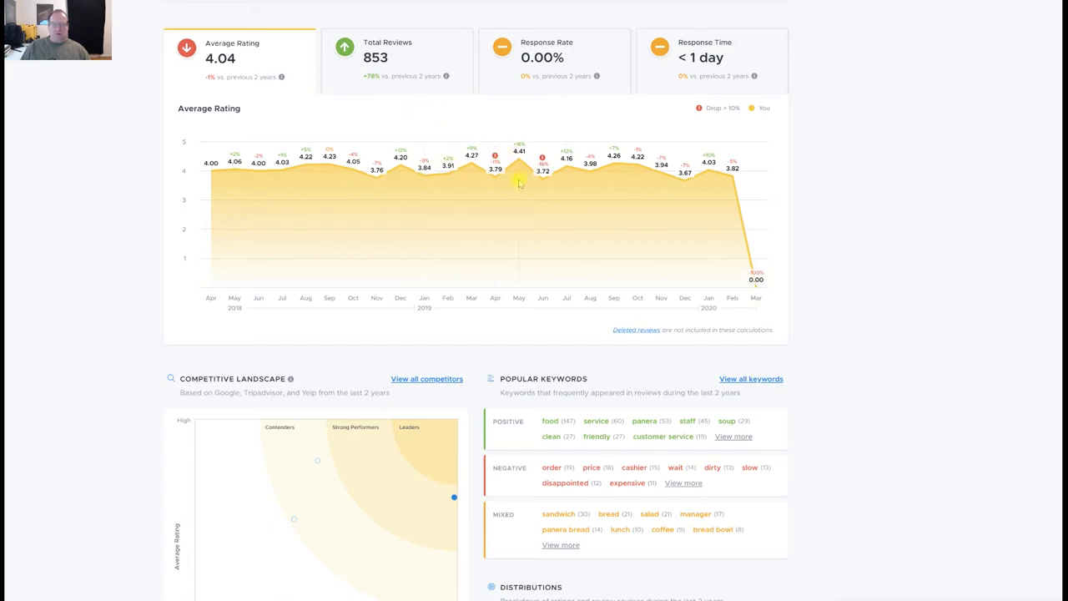
Switch the chart to Response Rate, which sits flat at 0% across all months
left_click(554, 59)
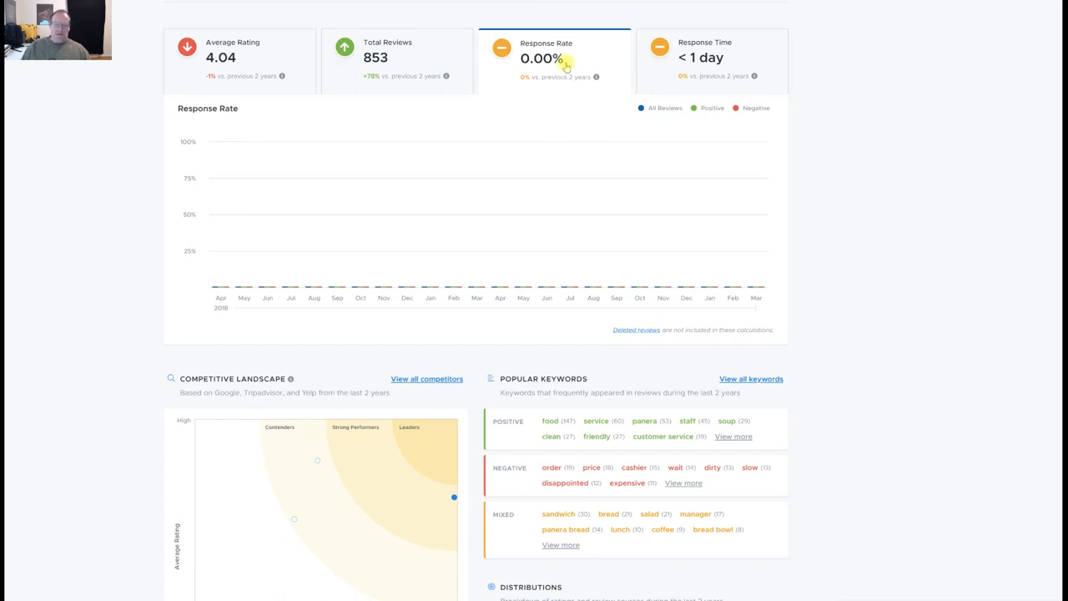
mouse_move(574, 63)
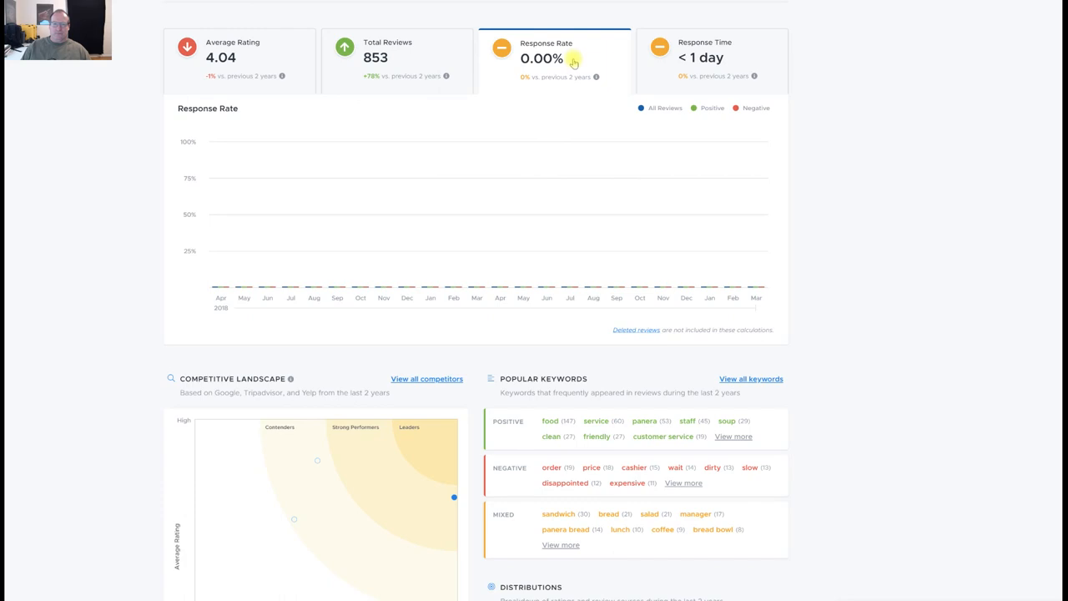
mouse_move(541, 75)
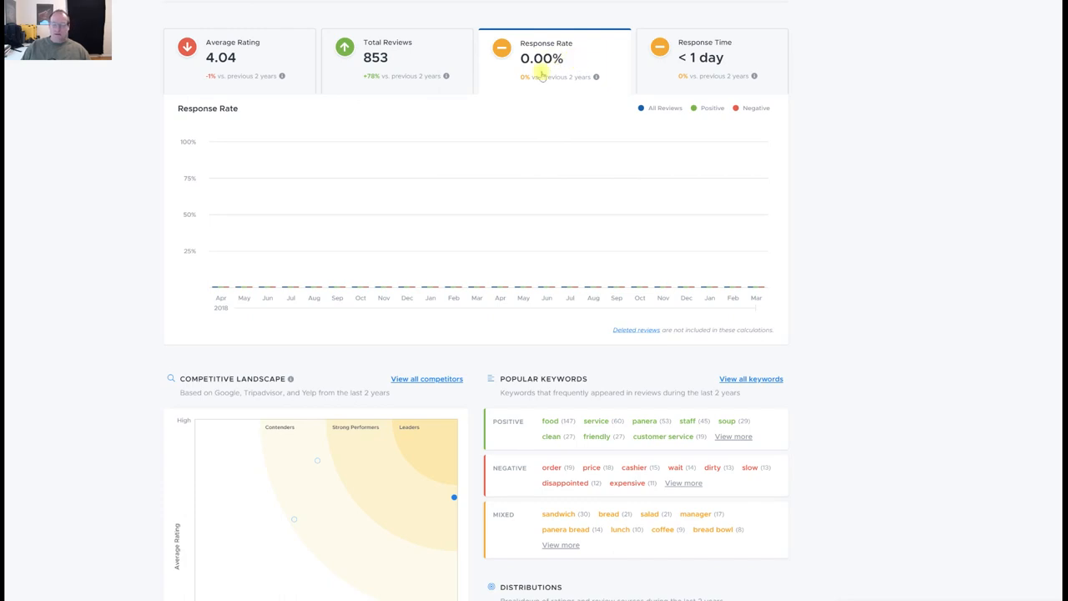